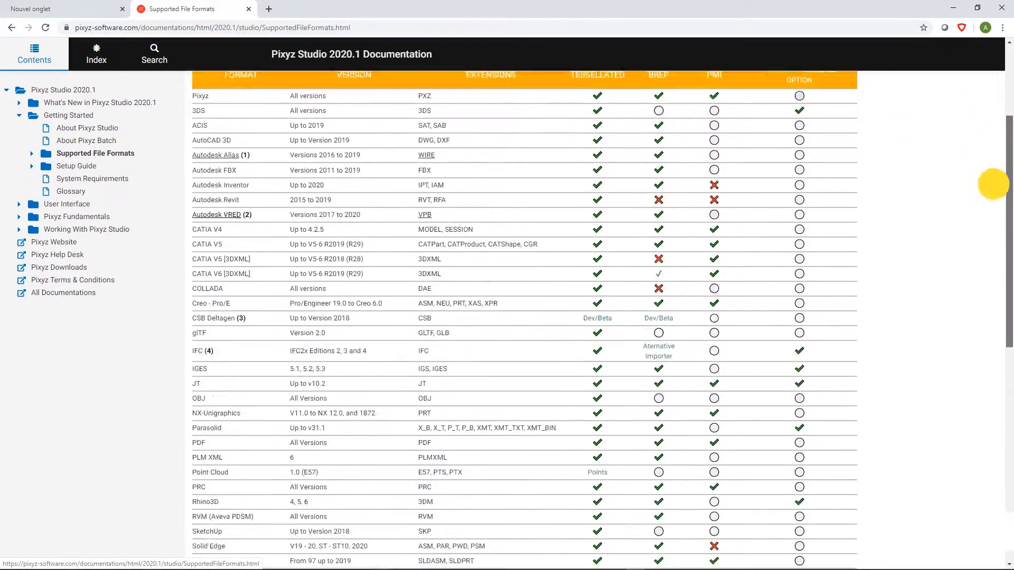
scroll("down", 3)
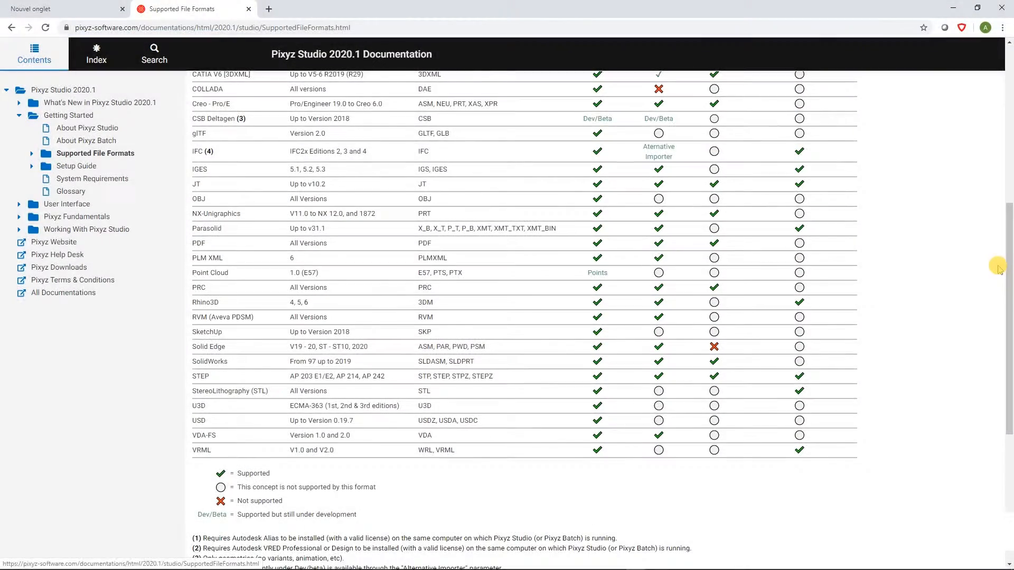